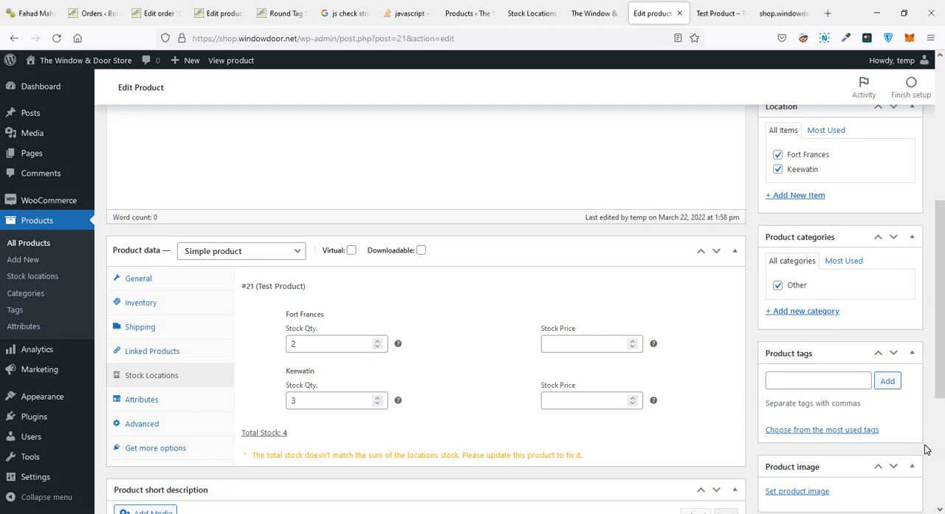
mouse_move(527, 83)
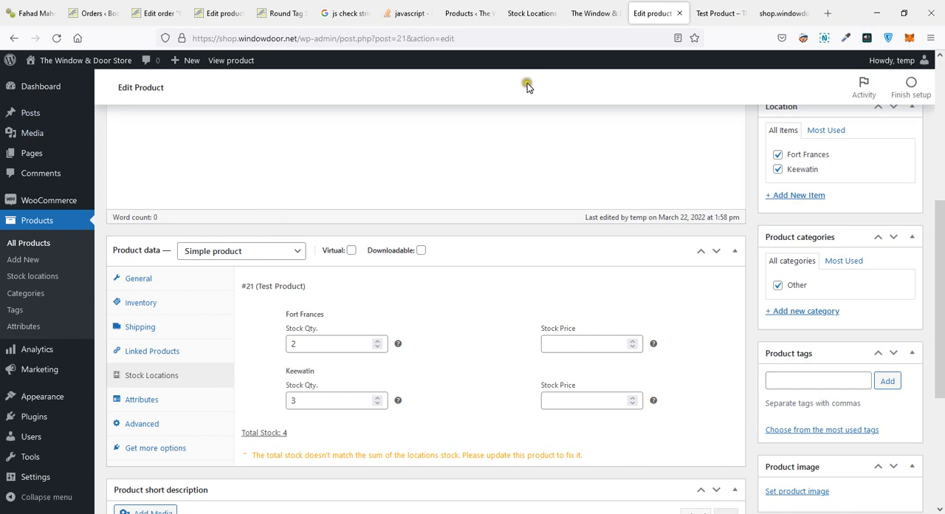
mouse_move(540, 70)
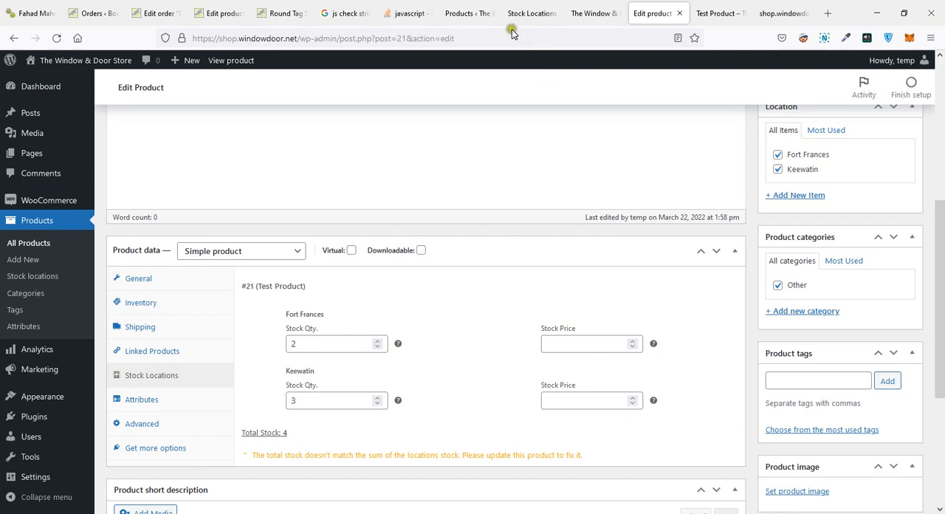
Step: Review the developer API on/off switch and the product_id and item parameter names
left_click(531, 13)
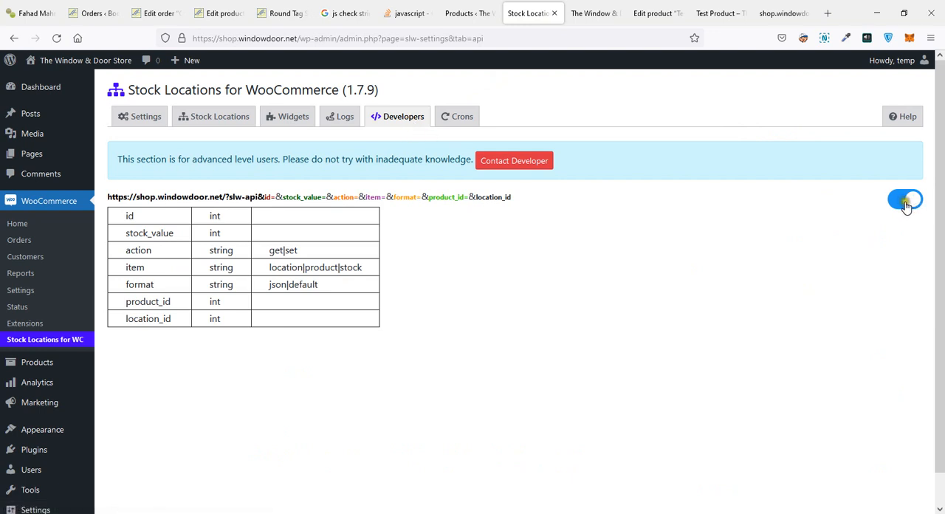
left_click(905, 198)
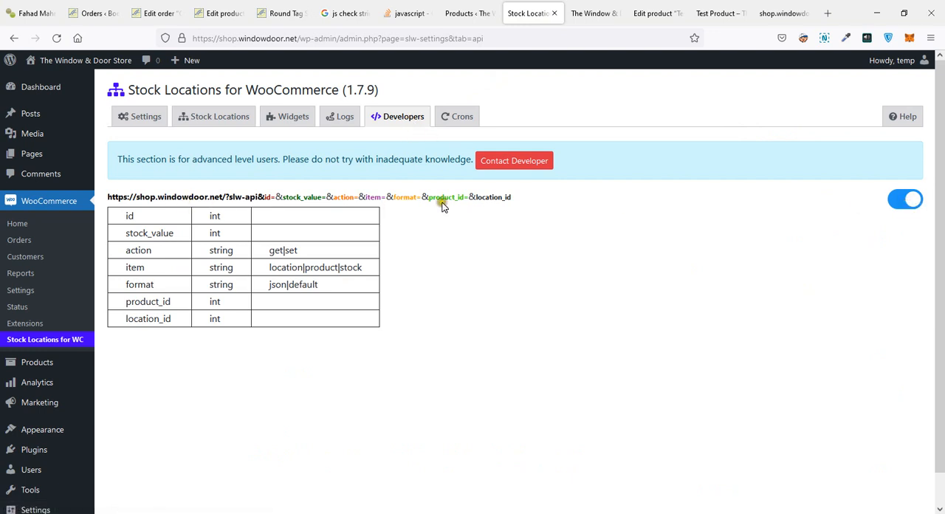
mouse_move(295, 225)
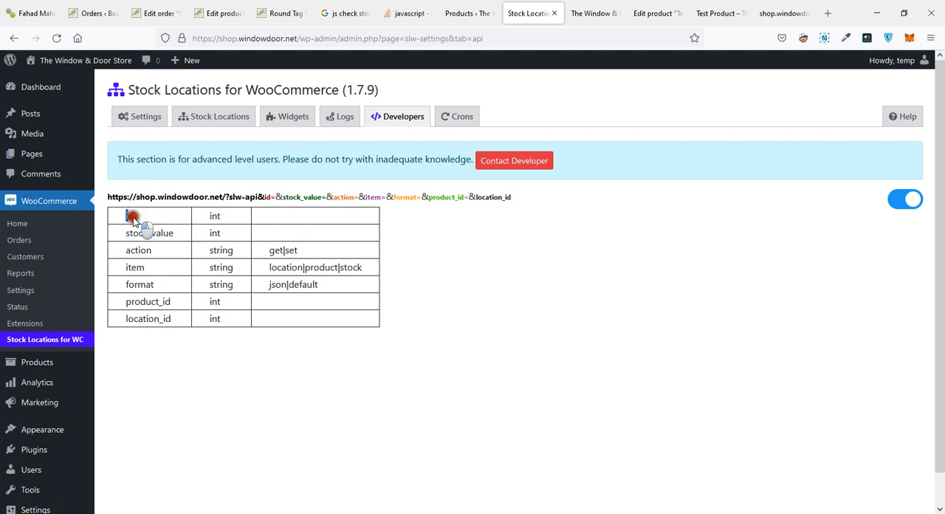
double_click(148, 301)
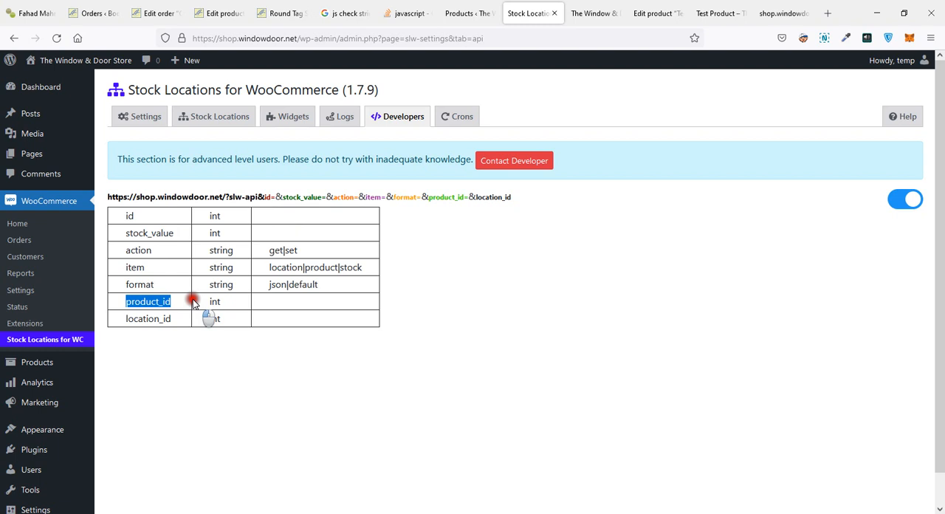
mouse_move(156, 215)
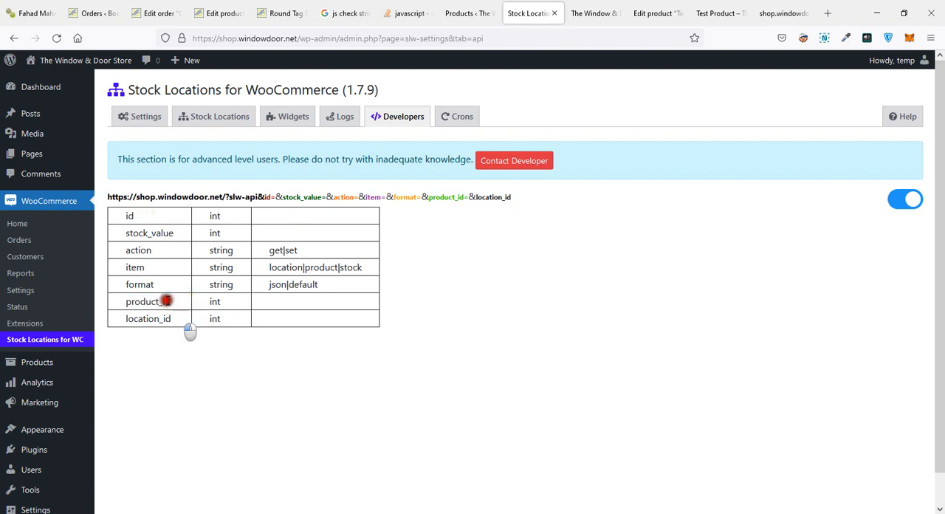
double_click(144, 300)
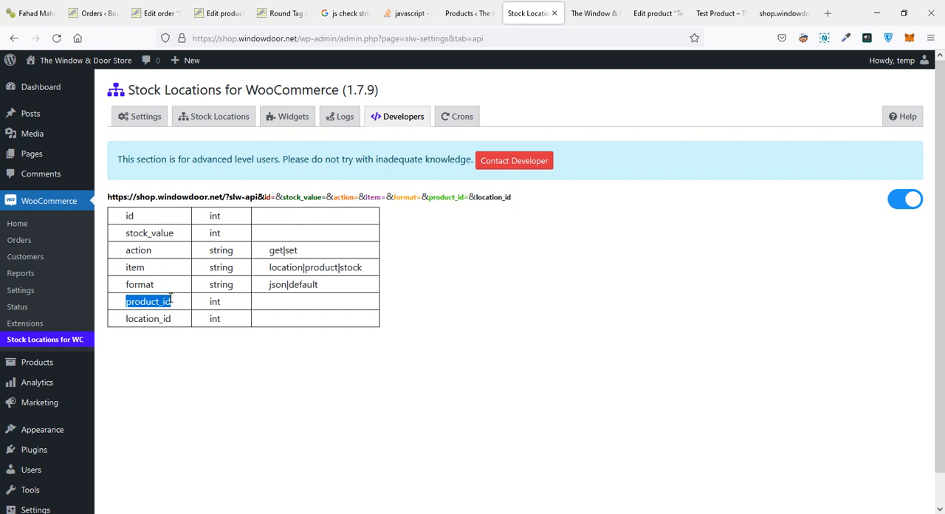
mouse_move(184, 285)
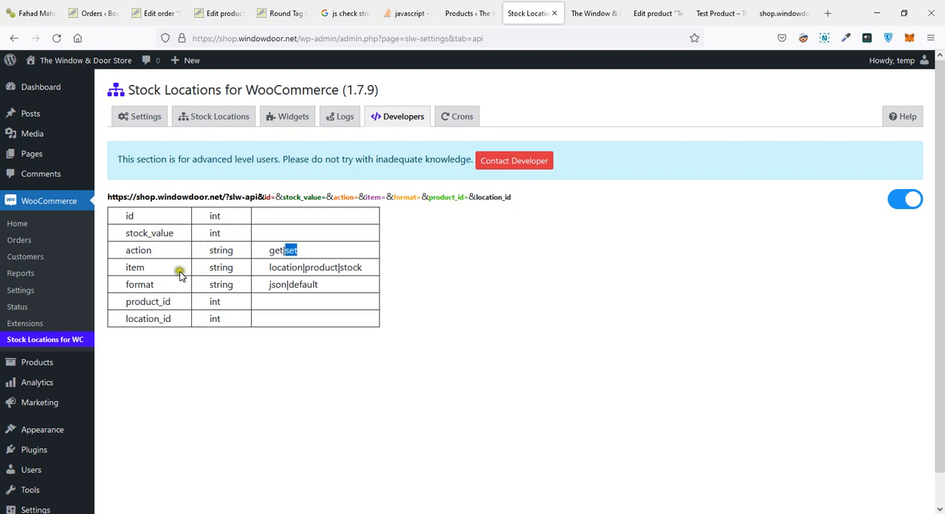
double_click(135, 266)
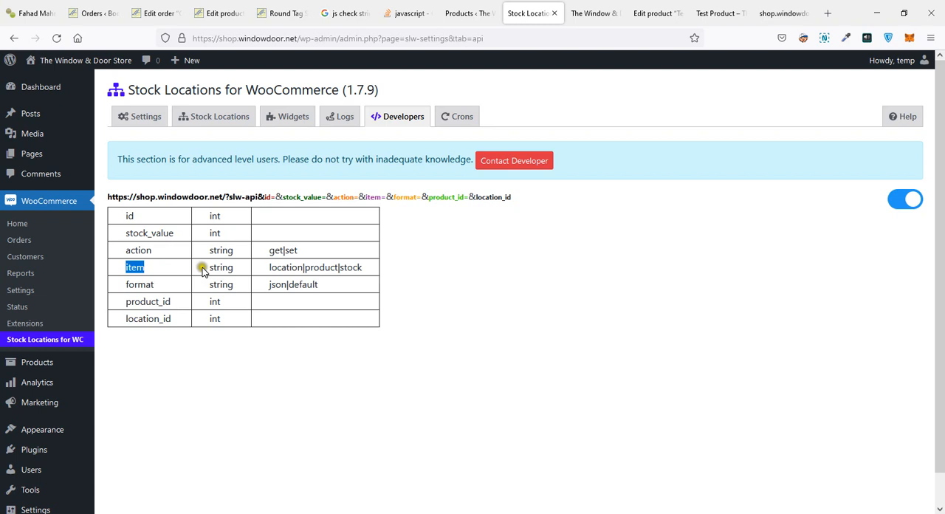
double_click(351, 266)
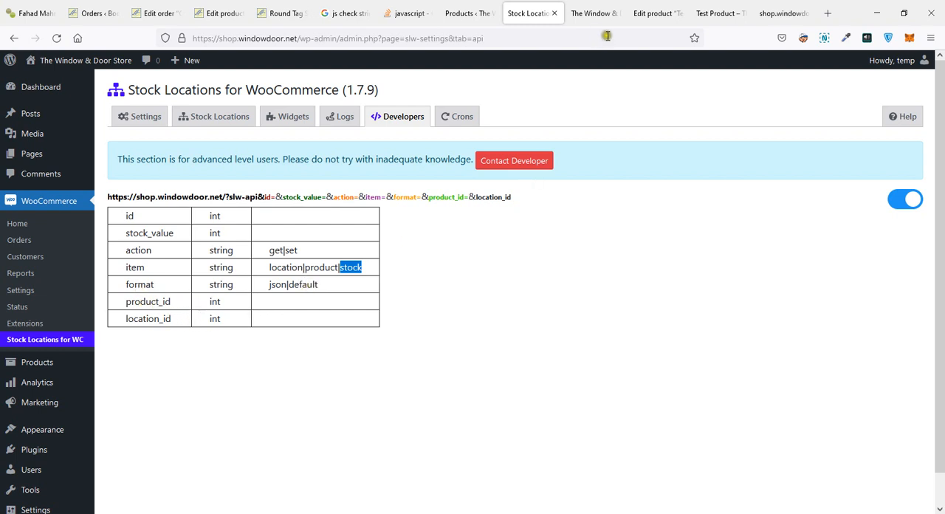
Step: In Test Product's editor, check the Inventory stock and Fort Frances location quantity
left_click(654, 13)
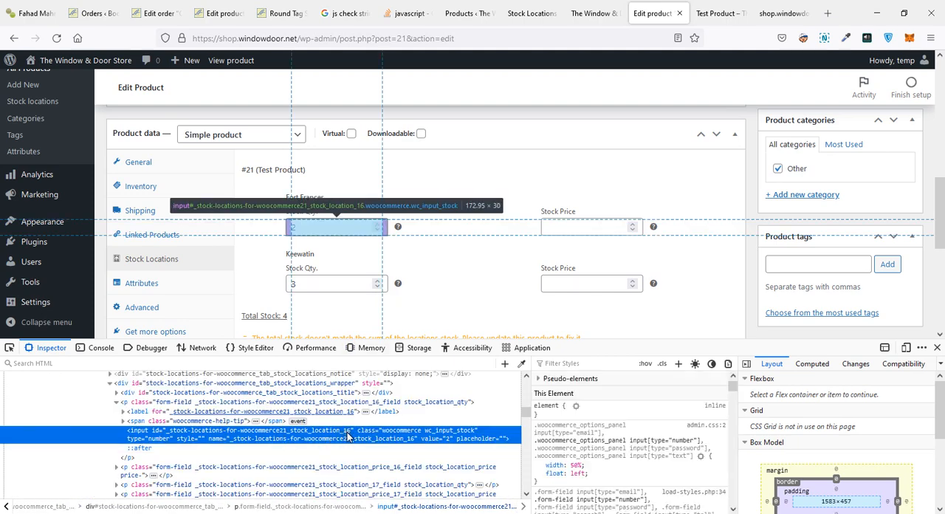
left_click(323, 38)
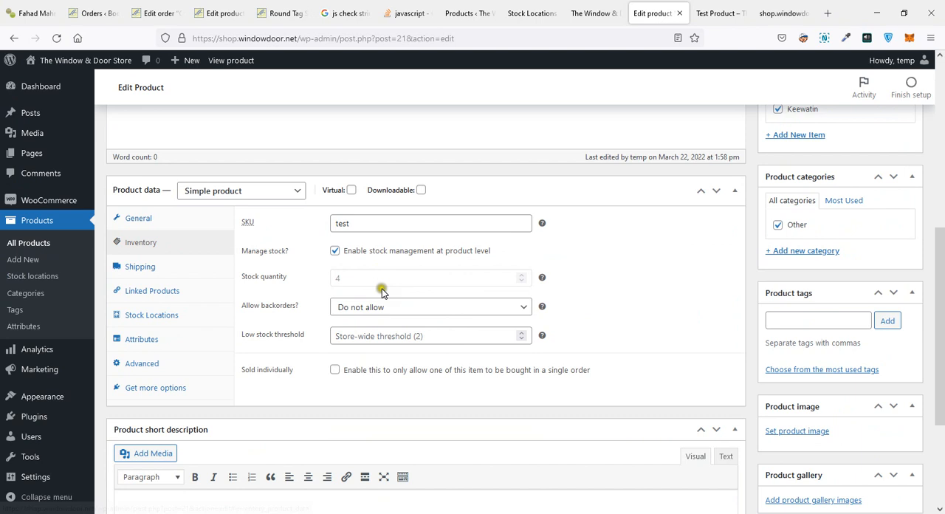
left_click(152, 314)
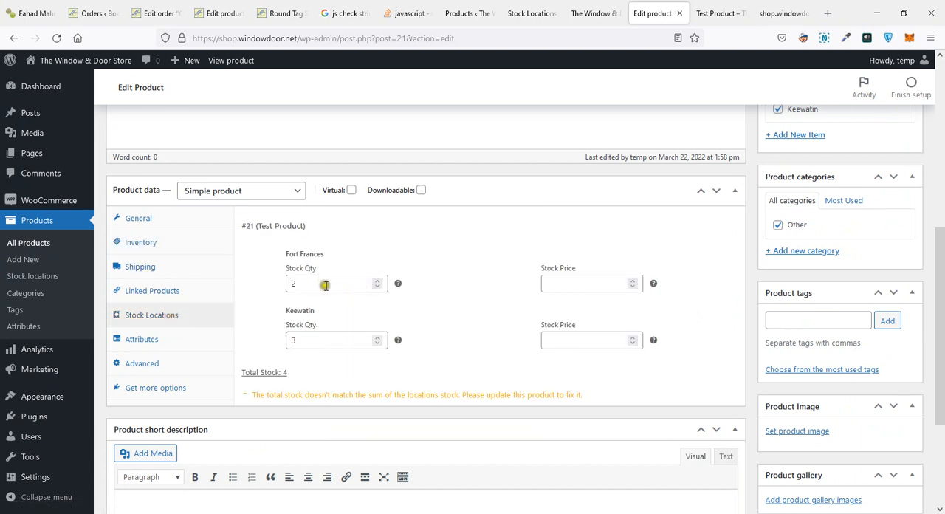
left_click(333, 284)
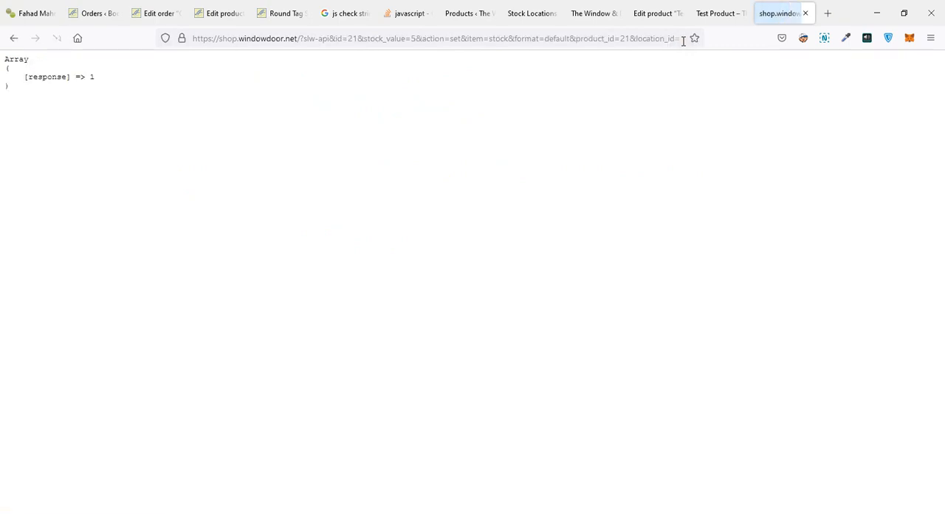
Step: Return to the Test Product editor tab after the stock-set API call
left_click(715, 14)
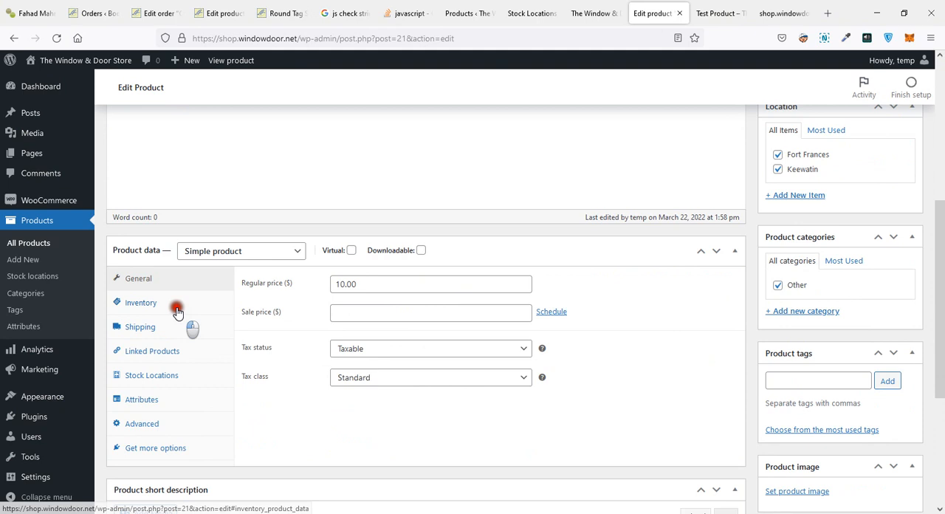
Step: Browse the product data sections to find Fort Frances at 5, then go to Stock Locations
left_click(139, 326)
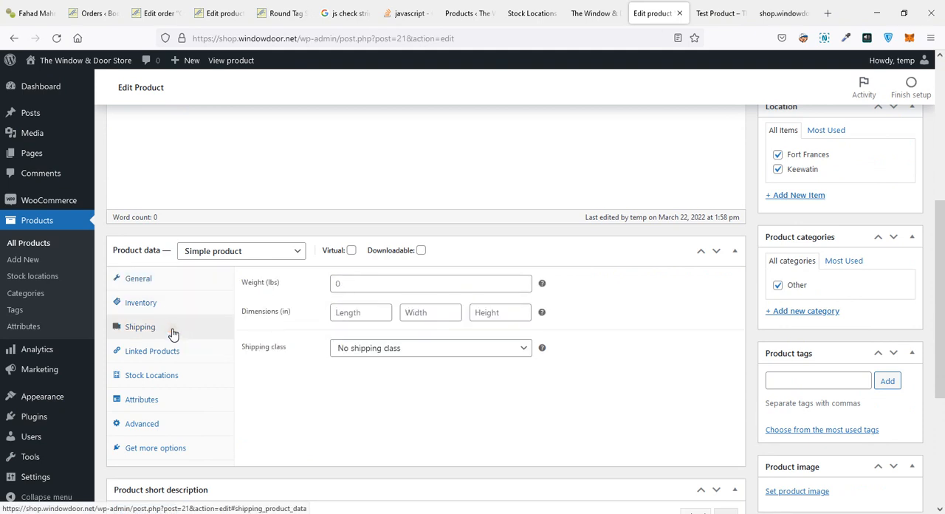
left_click(152, 375)
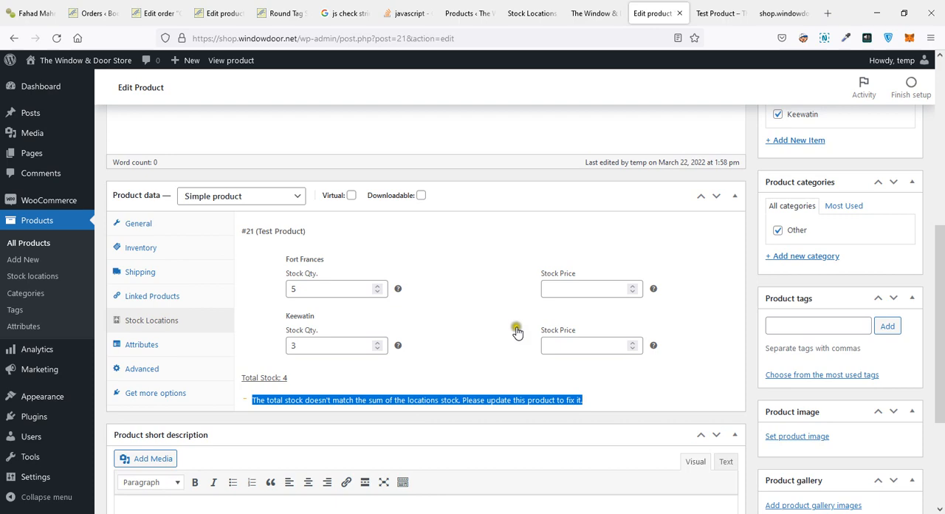
left_click(591, 13)
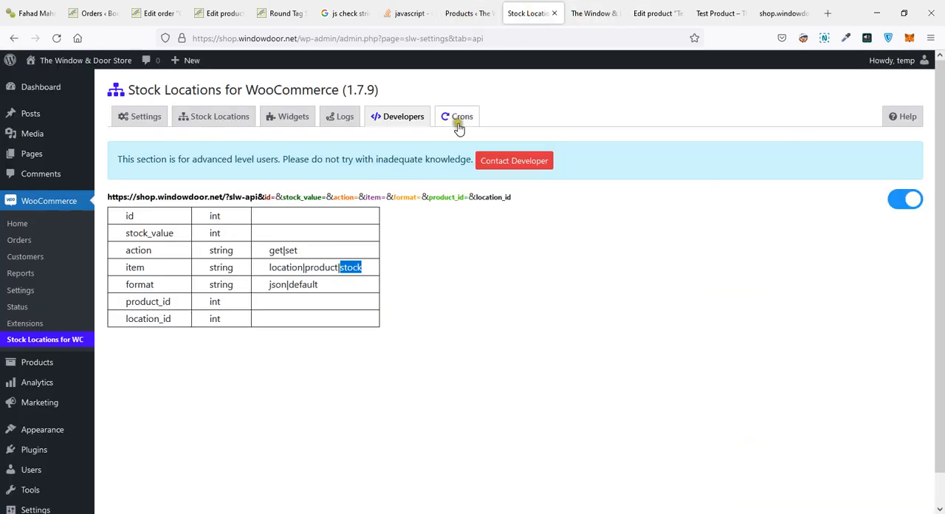
Step: Open the Crons page and edit the cron URL's reconsider value, trying hour and second
left_click(457, 116)
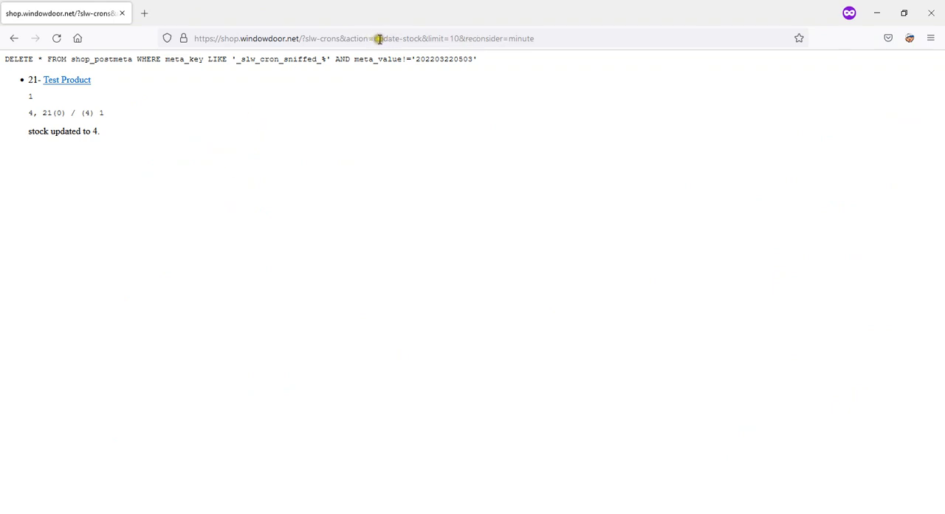
left_click(377, 37)
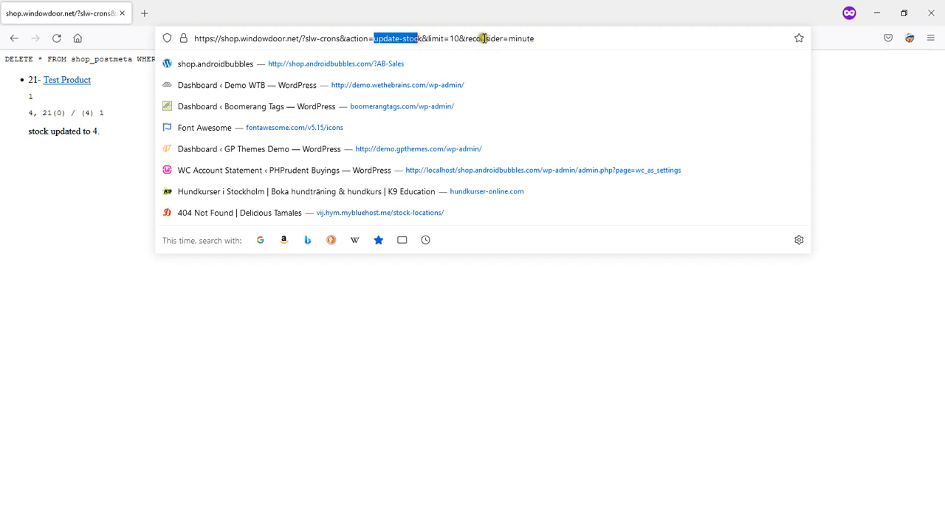
left_click(521, 38)
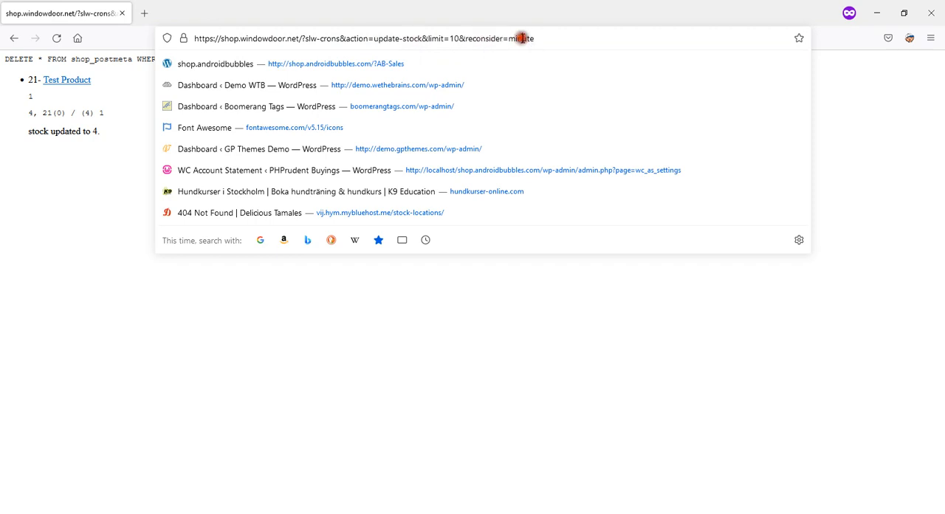
type("hour")
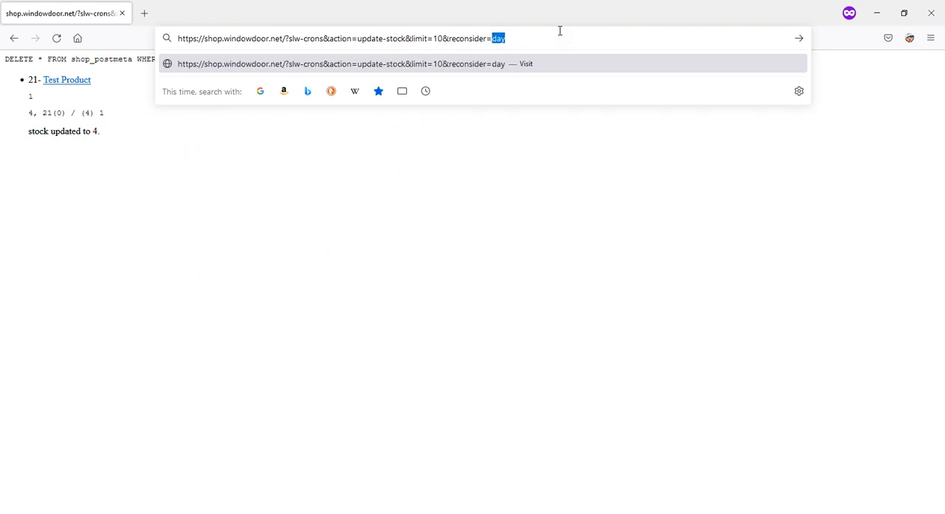
type("second")
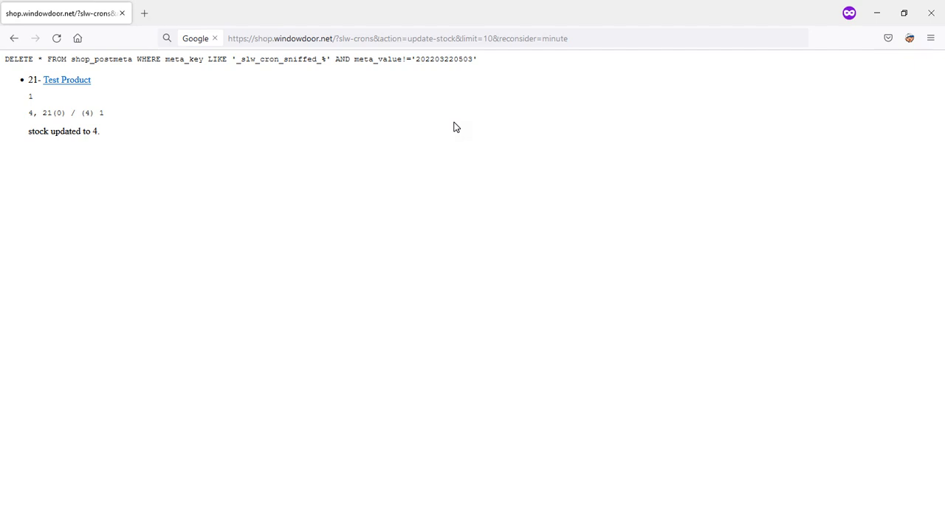
Step: Load localhost/ in a new browser tab
left_click(828, 13)
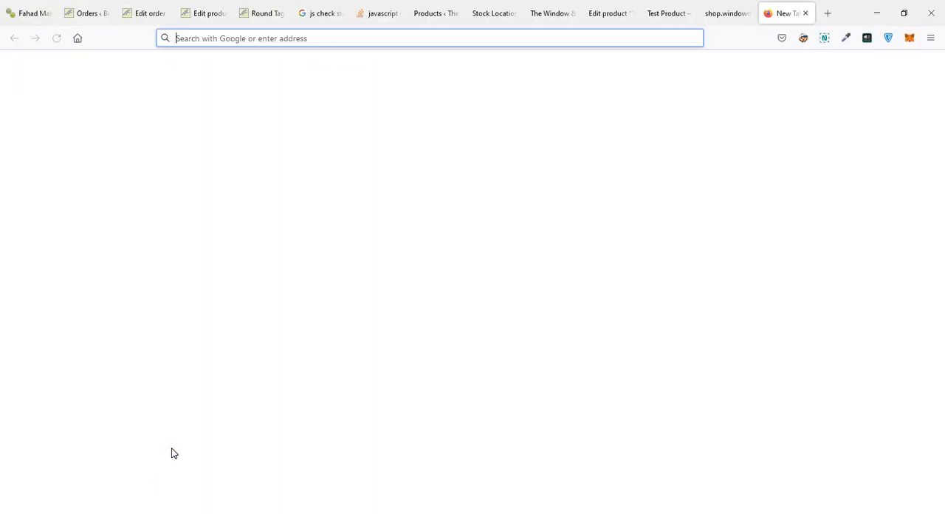
type("localhost/")
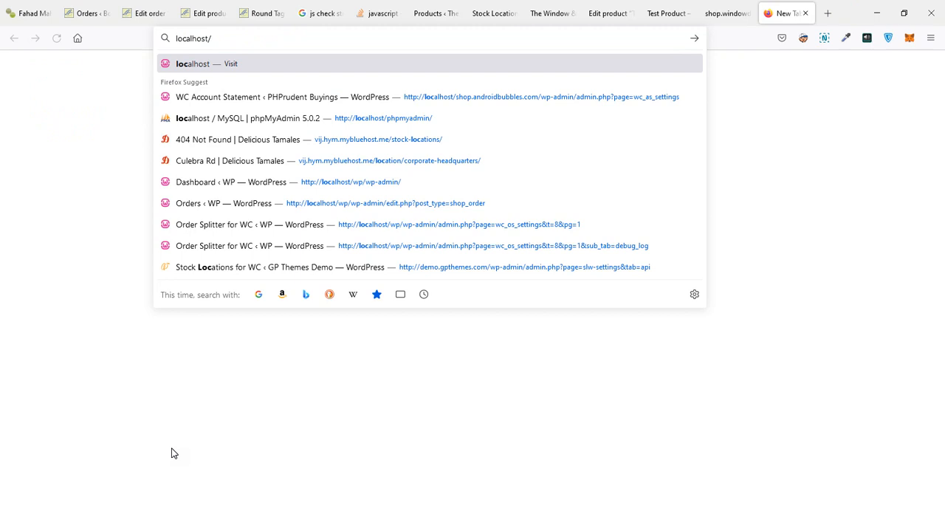
left_click(251, 118)
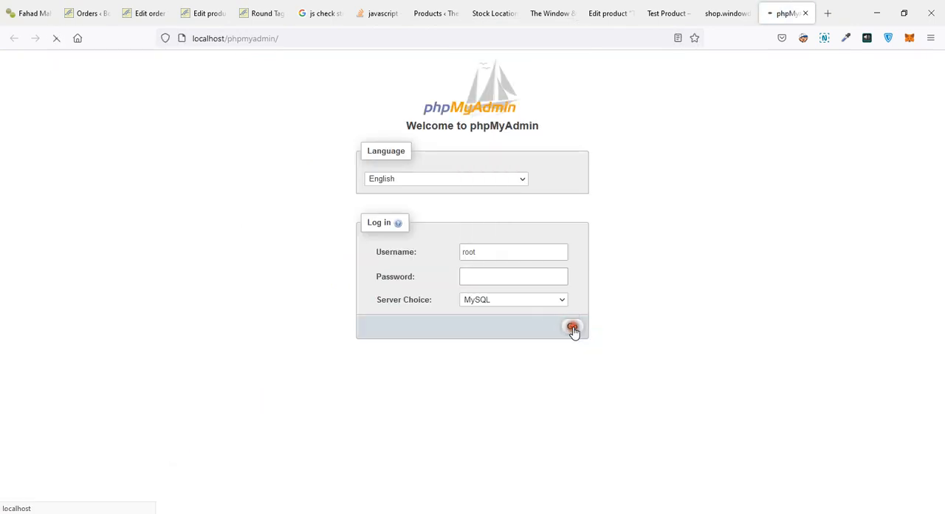
Step: Log in to phpMyAdmin and open the wp database
left_click(573, 327)
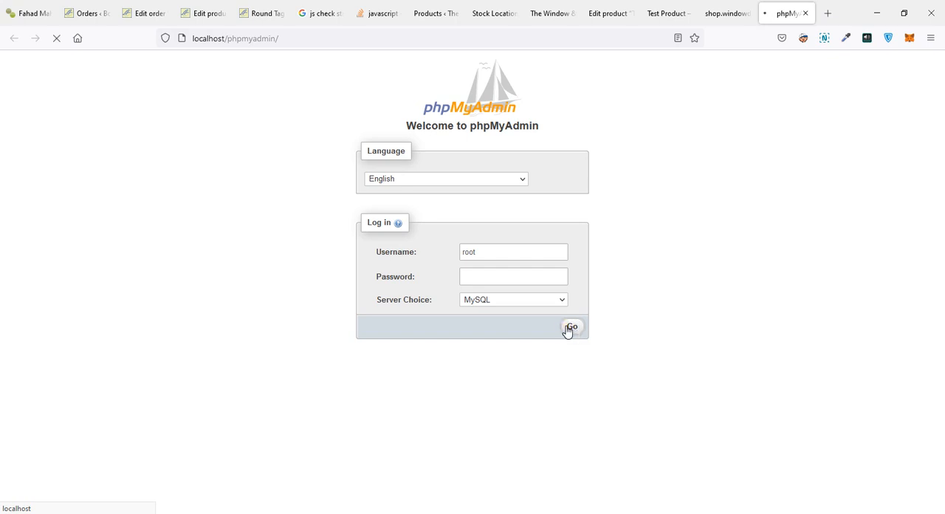
left_click(572, 327)
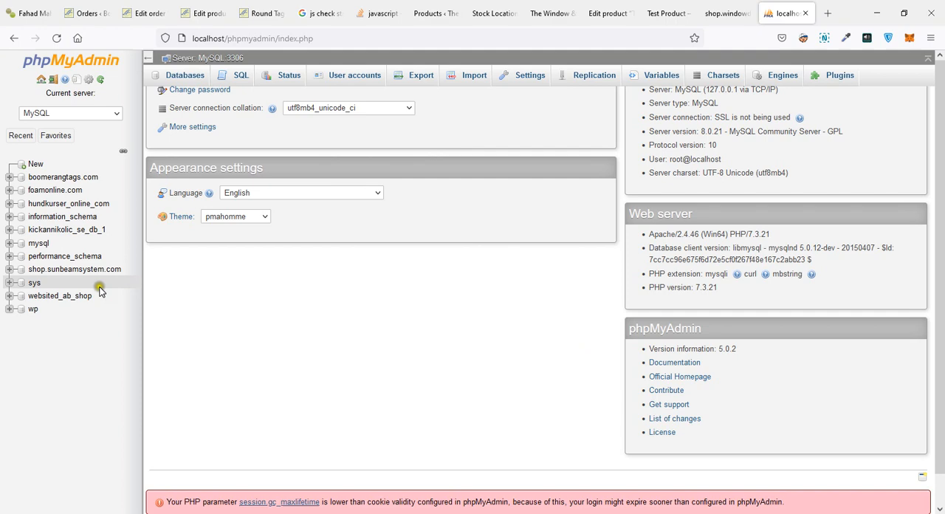
left_click(33, 308)
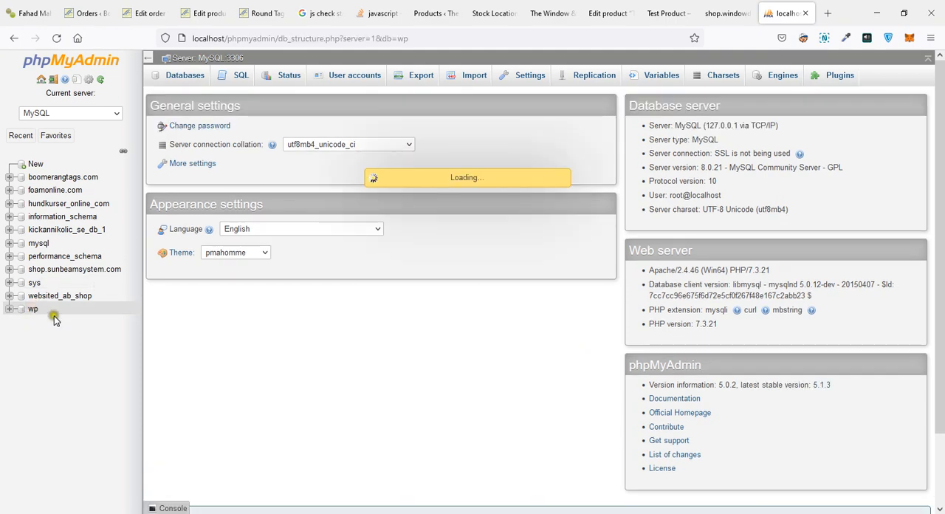
left_click(34, 309)
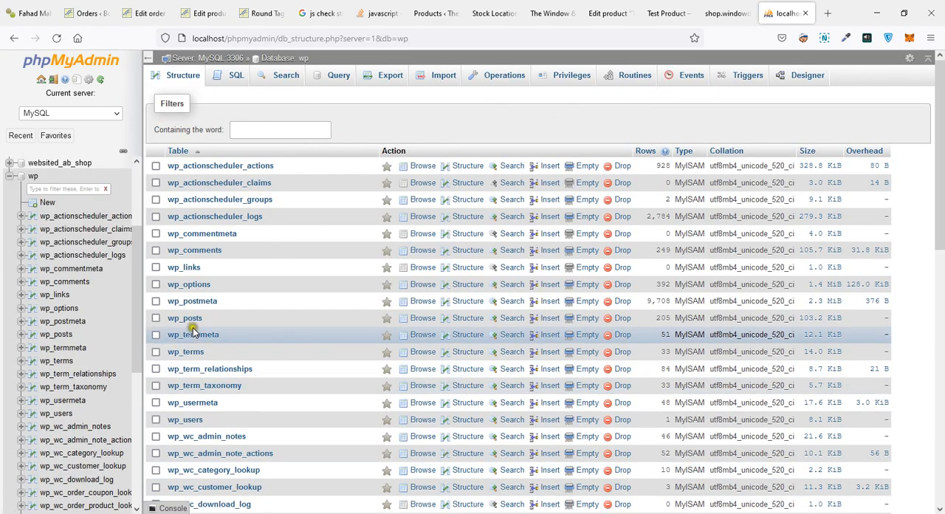
Step: Browse the wp_posts rows, scrolling right through the columns
left_click(184, 318)
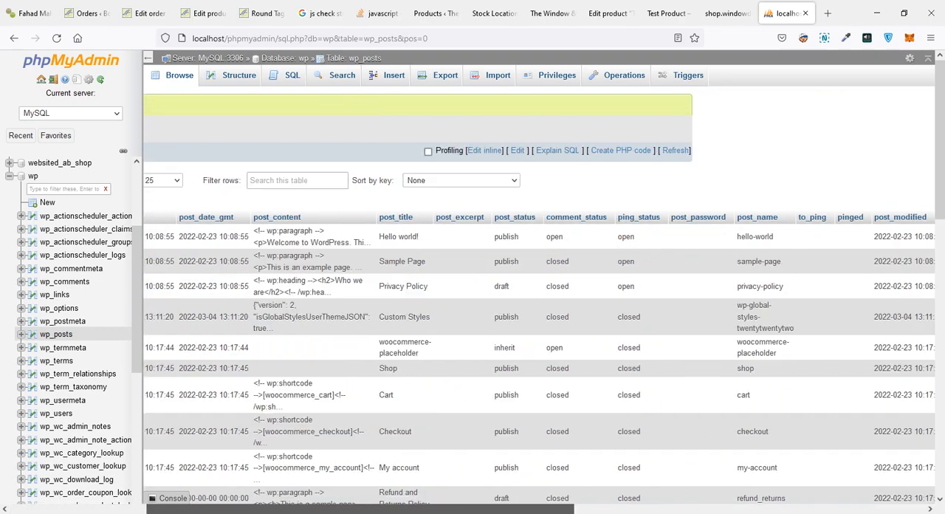
scroll("right", 3)
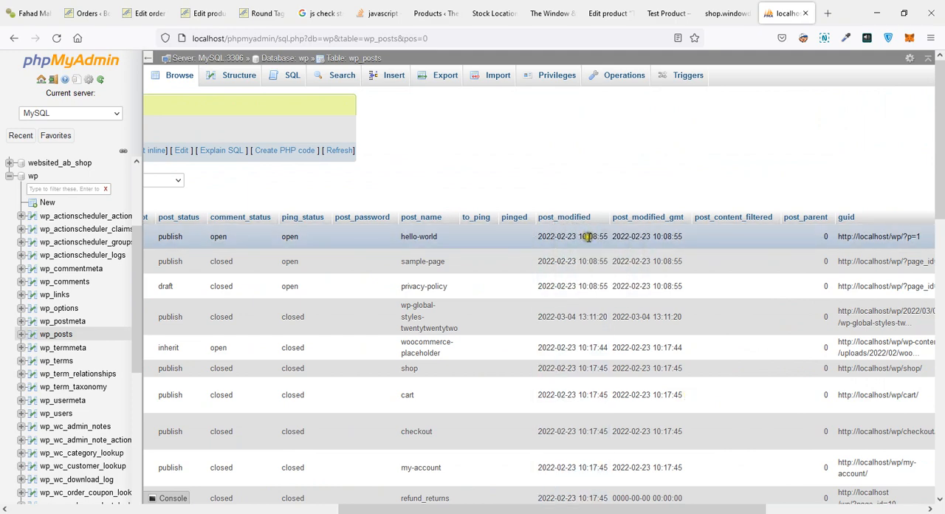
left_click(723, 14)
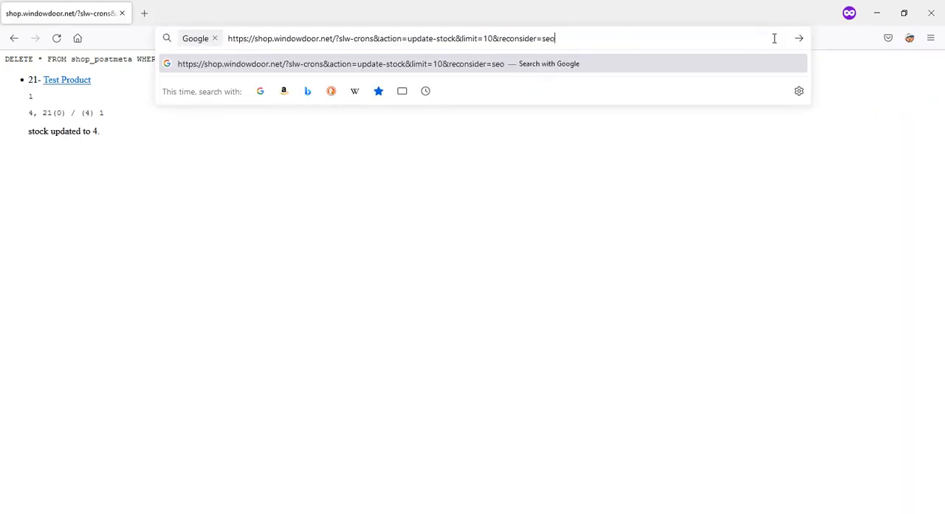
Step: Replace 'seo' at the end of the cron URL with 'minute'
key("Backspace")
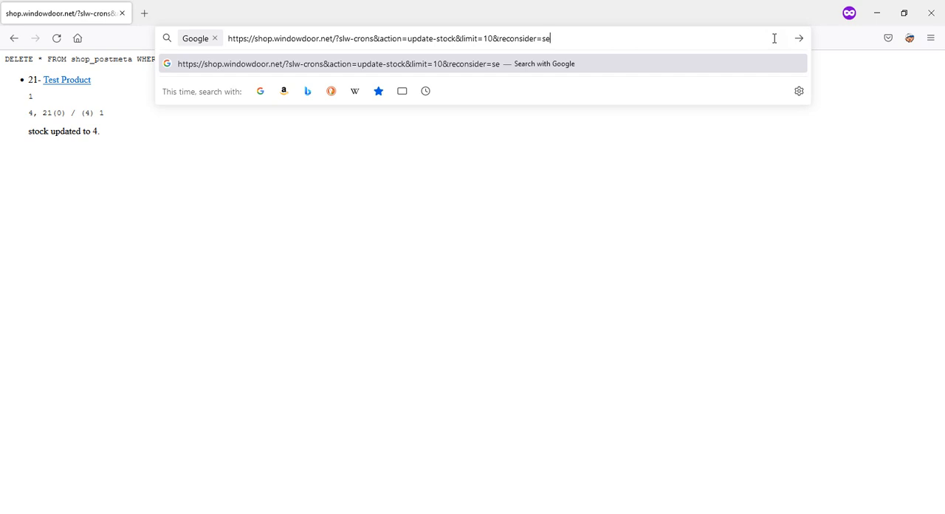
type("minute")
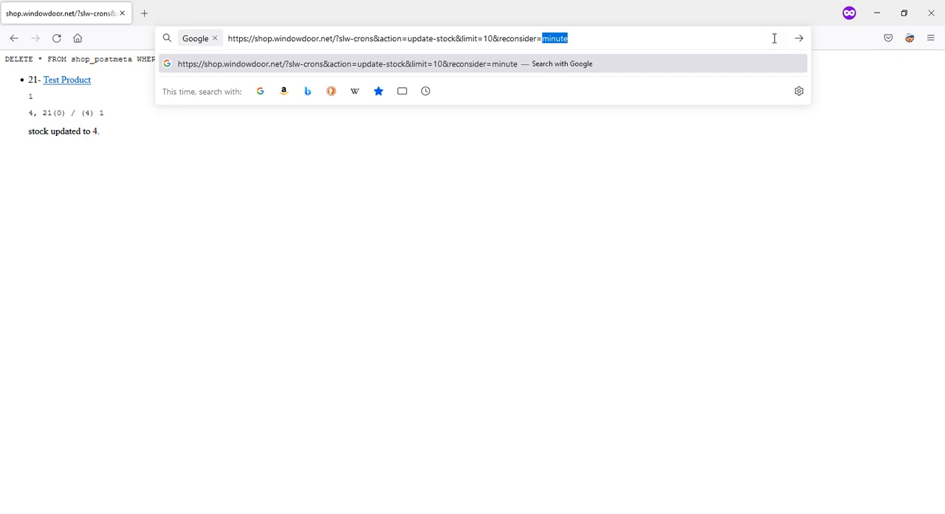
mouse_move(534, 279)
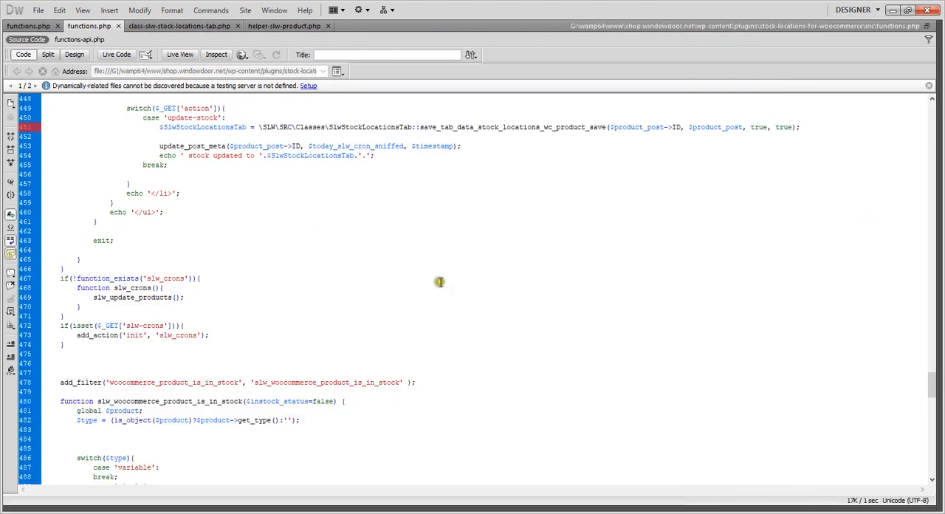
scroll("down", 3)
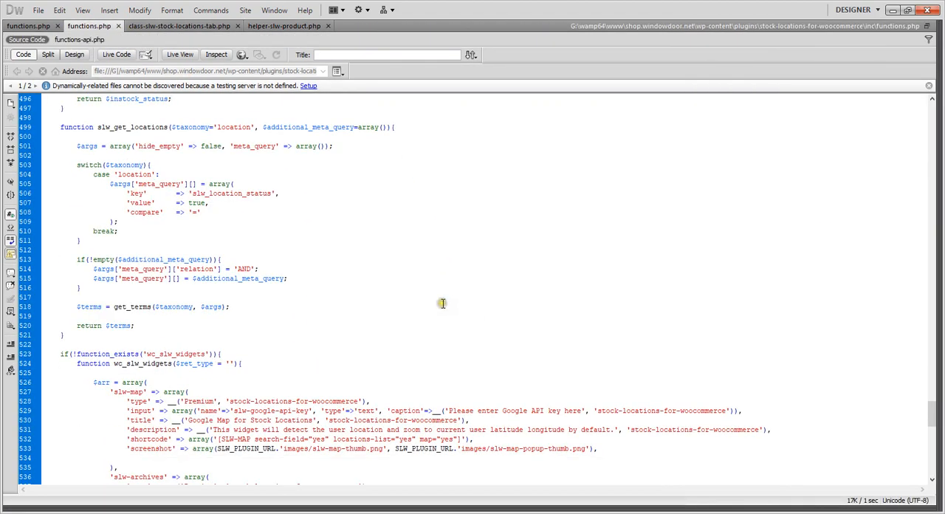
scroll("down", 3)
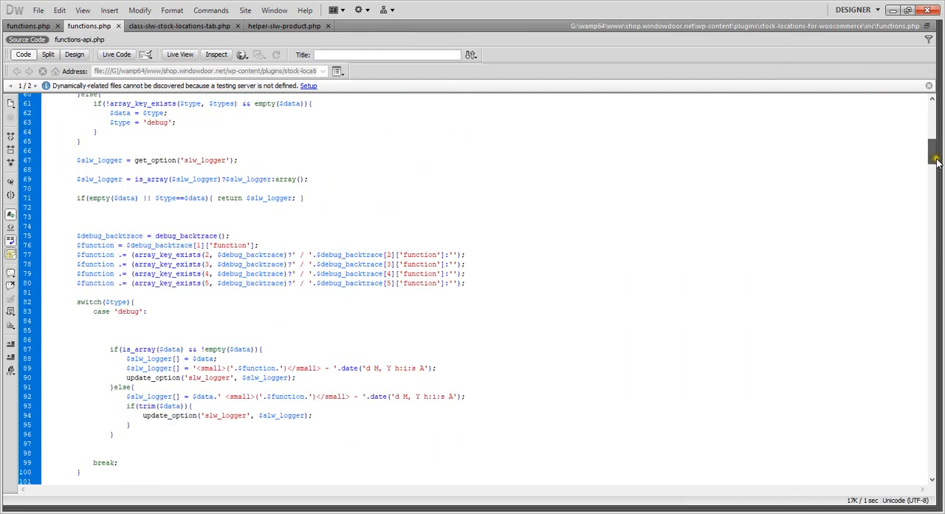
scroll("down", 3)
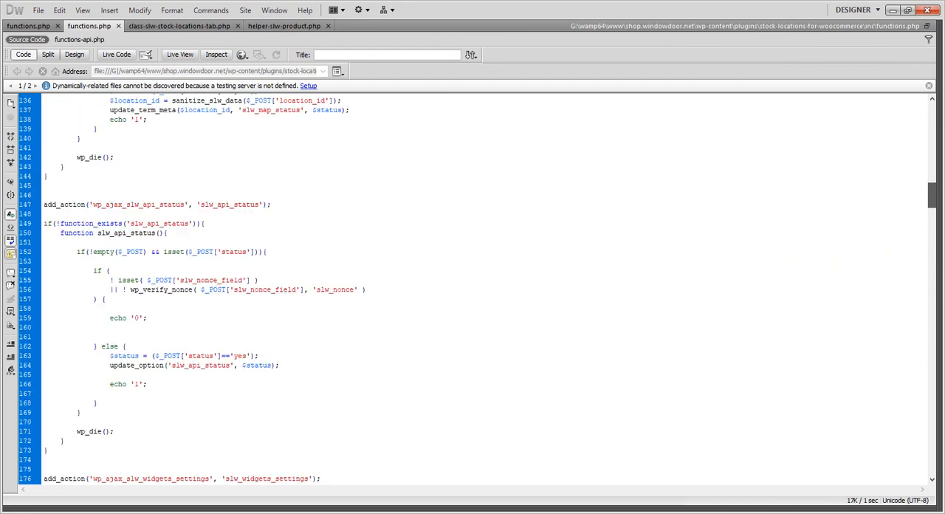
left_click(88, 26)
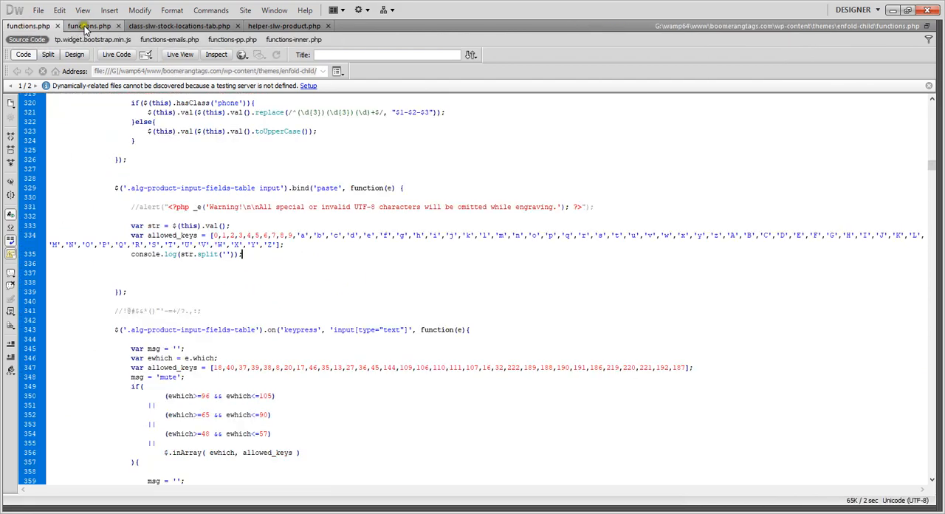
left_click(88, 25)
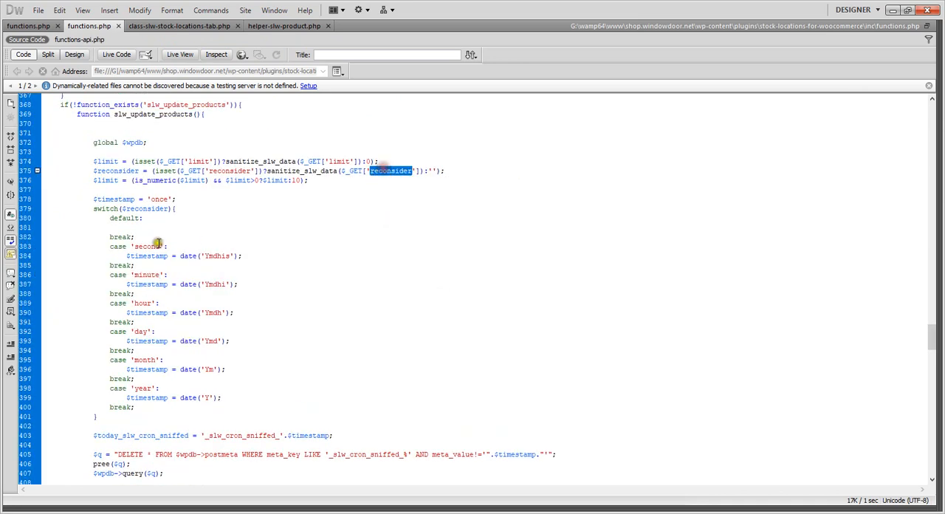
scroll("down", 3)
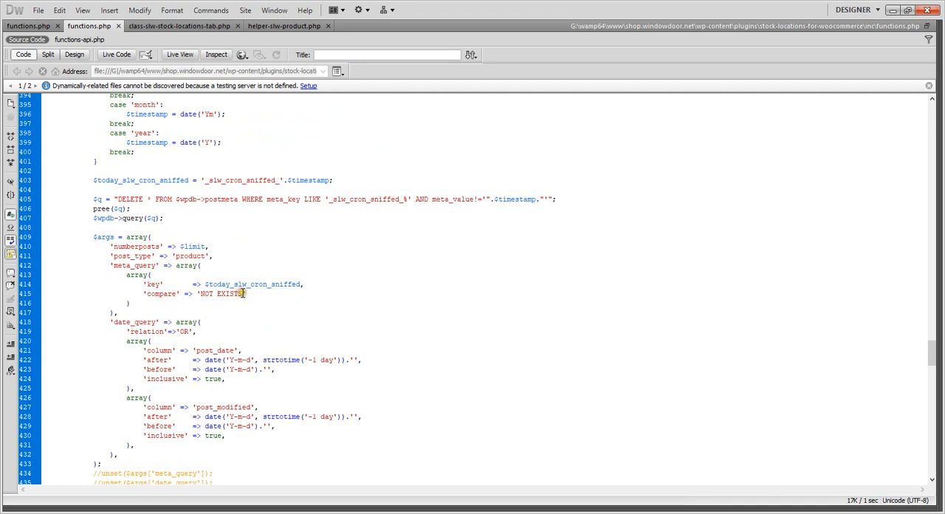
scroll("up", 3)
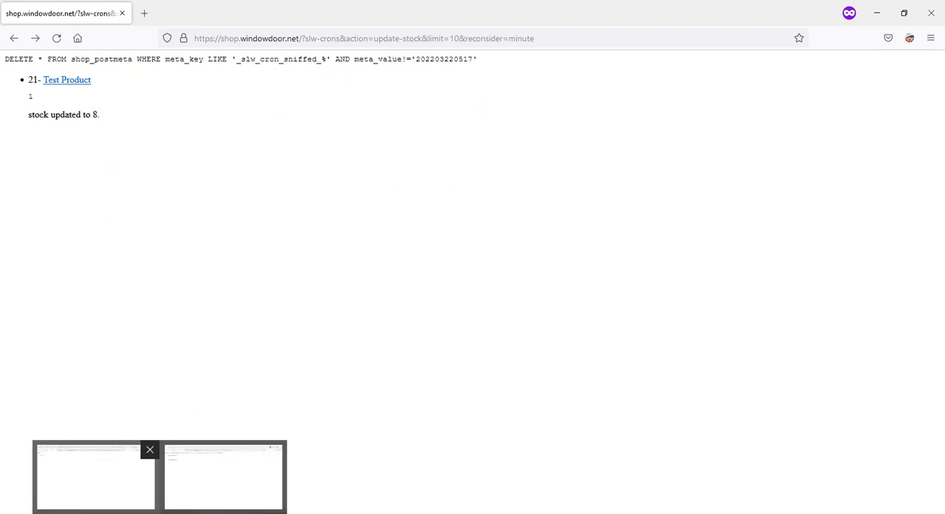
Step: Switch to the Firefox tab holding Test Product's edit page
left_click(665, 13)
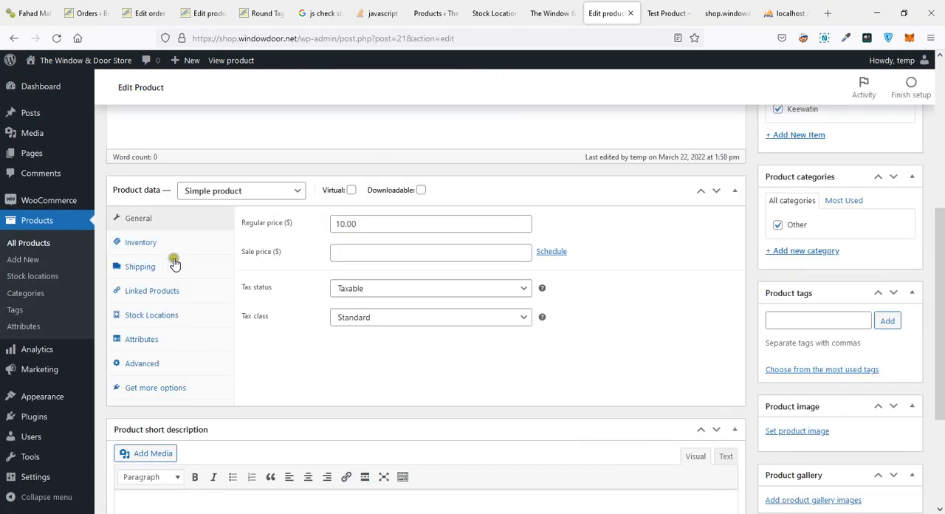
Step: Read location stocks Fort Frances 5, Keewatin 3, total 8, then open the plugin's Crons page
left_click(151, 315)
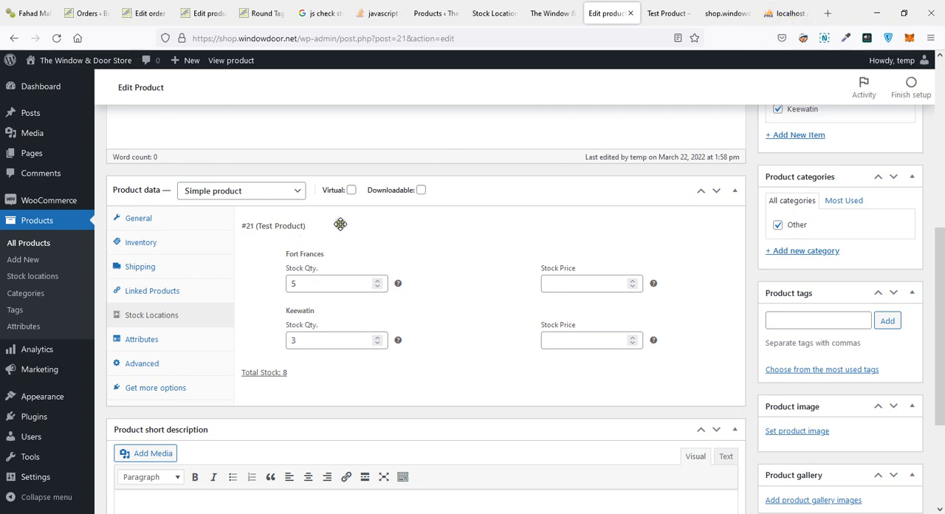
left_click(664, 13)
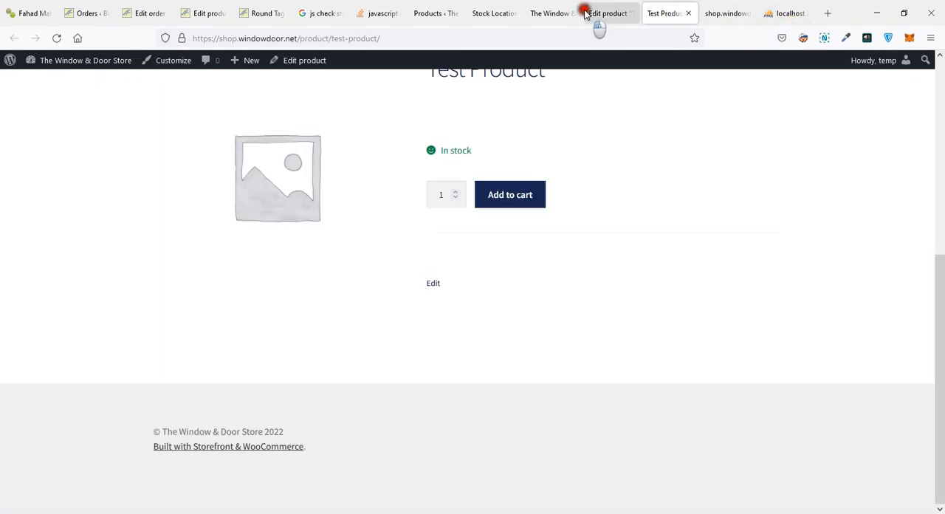
left_click(489, 14)
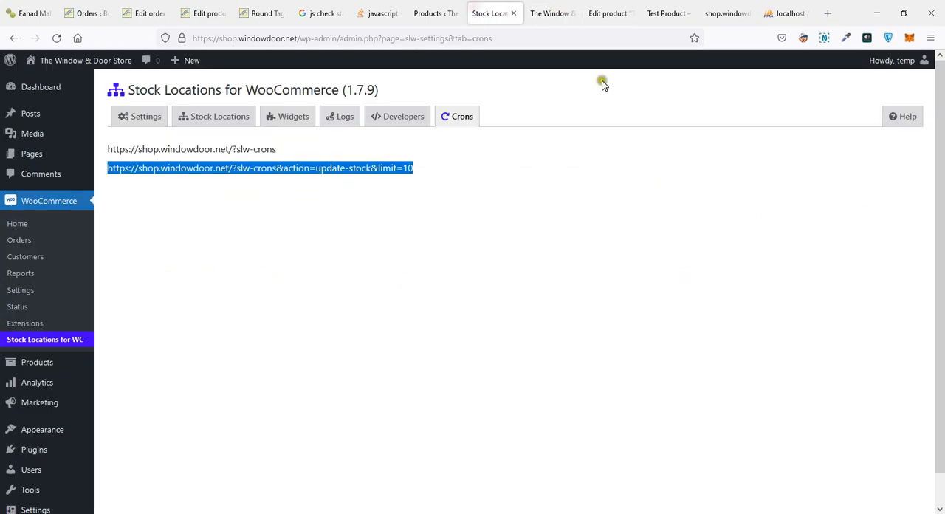
Step: Turn off the API toggle on the Stock Locations Developers tab
left_click(403, 115)
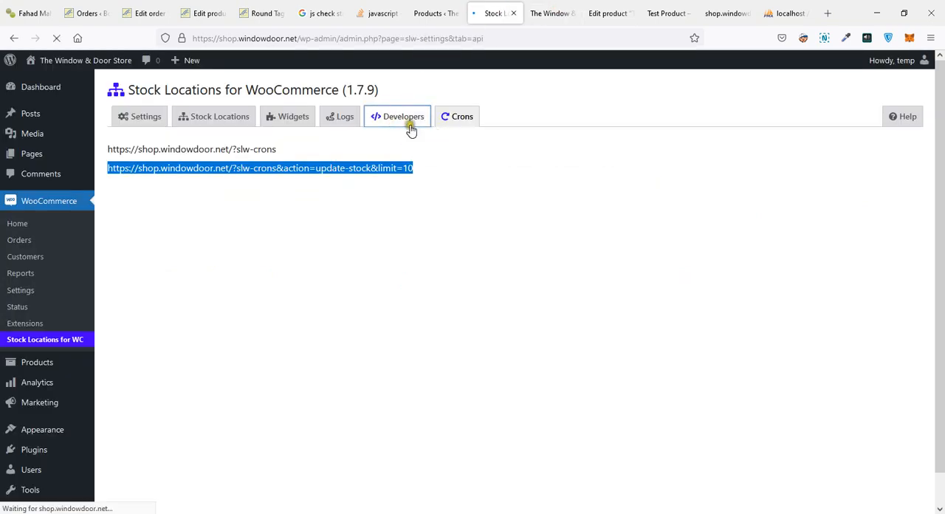
left_click(403, 116)
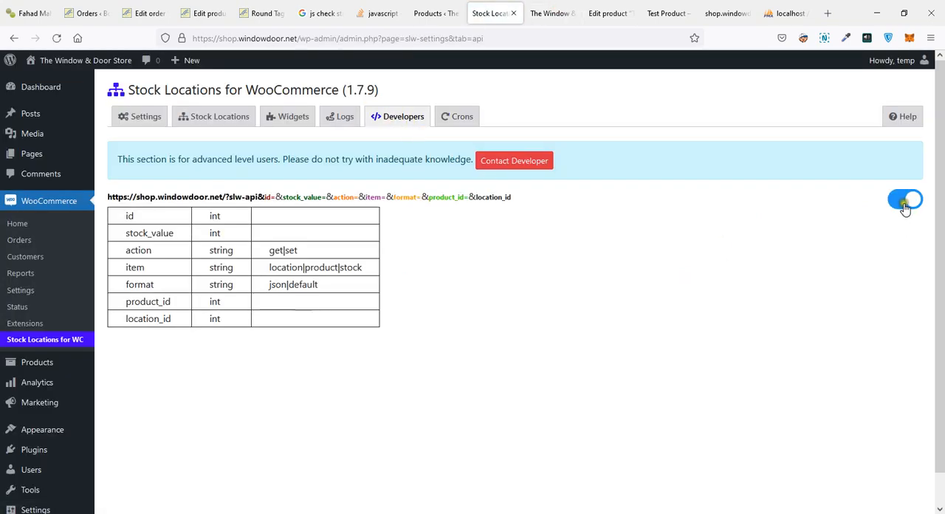
left_click(904, 199)
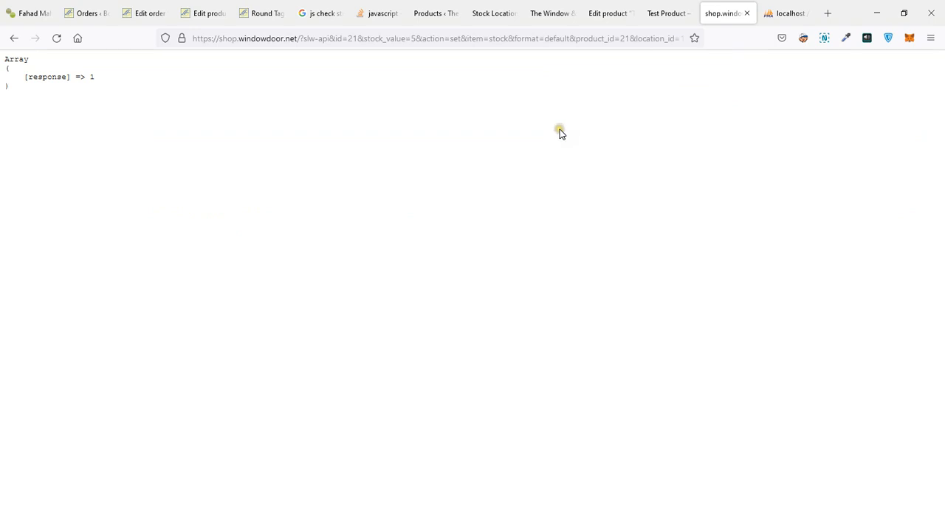
mouse_move(561, 131)
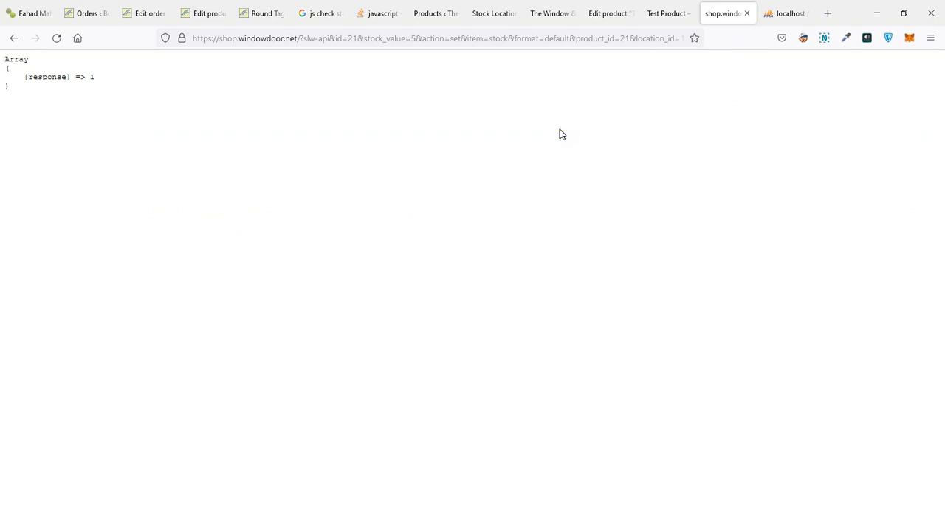